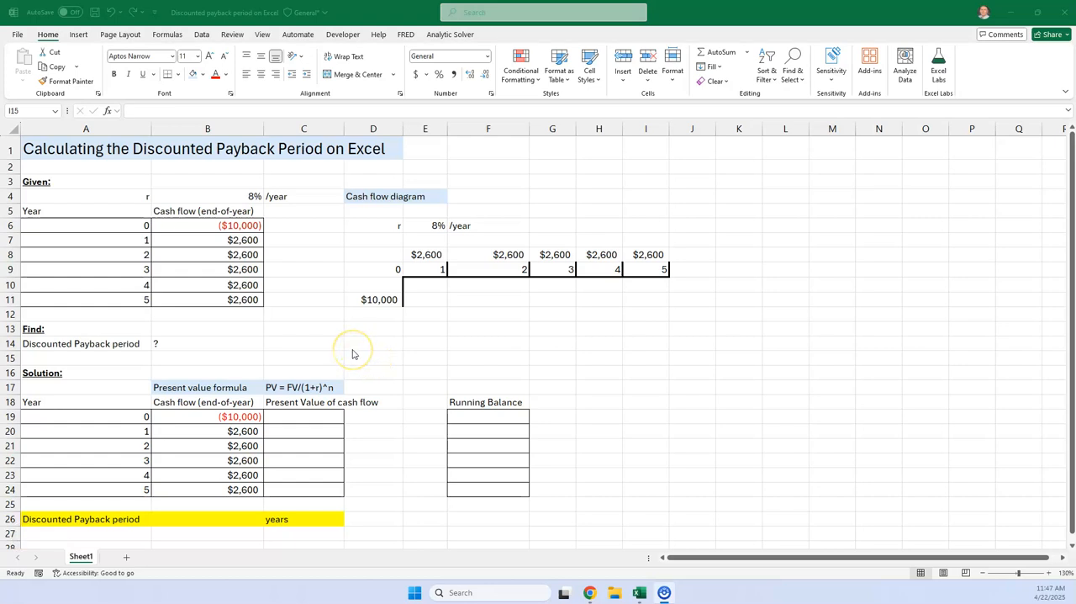
Step: Review the inputs: the year 1-5 cash flows, the 8% rate and the $10,000 outlay
left_click_drag(207, 225, 207, 284)
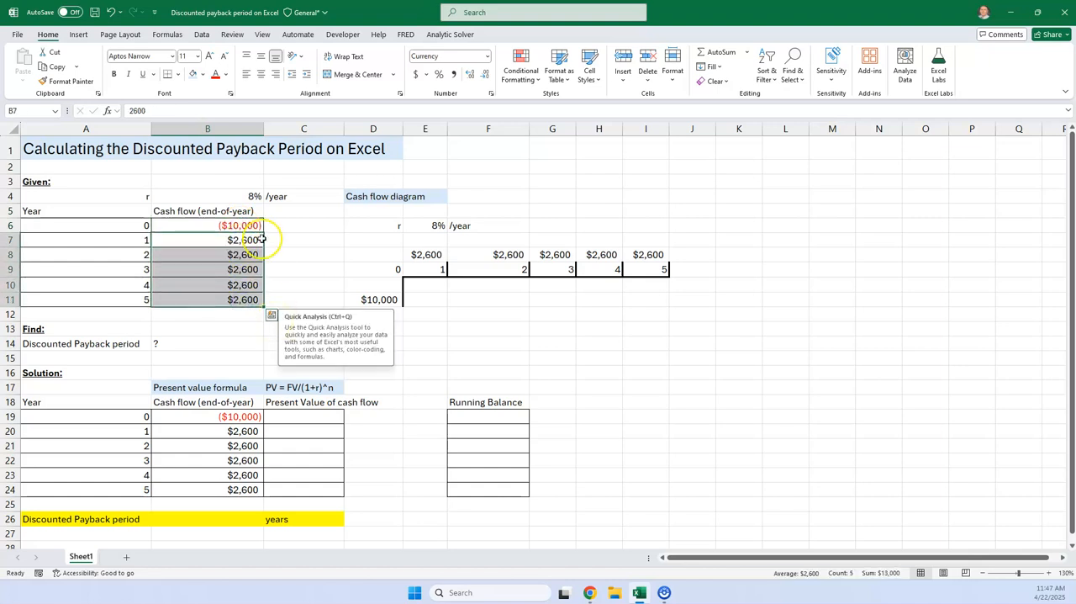
left_click(209, 195)
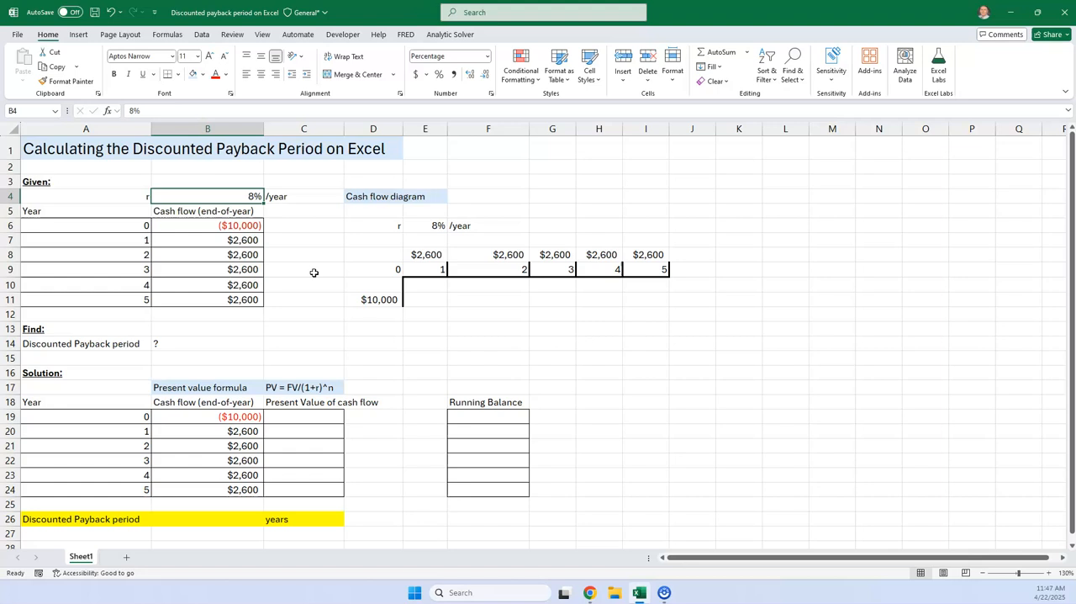
left_click(208, 225)
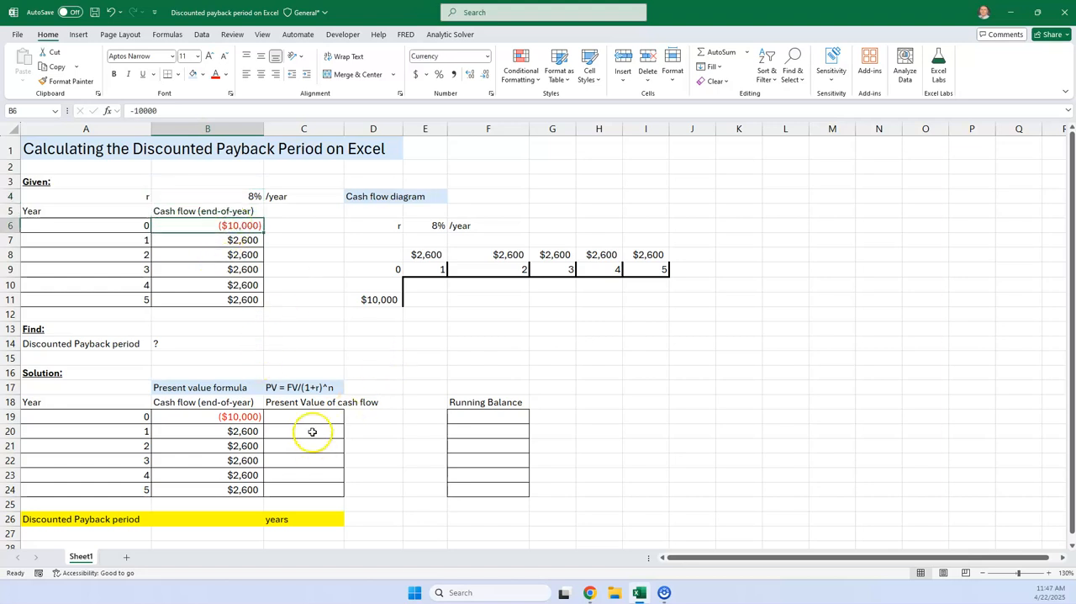
Step: Enter =B19/(1+$B$4)^A19 in C19 with the rate locked absolute, then fill down to C24
left_click(302, 417)
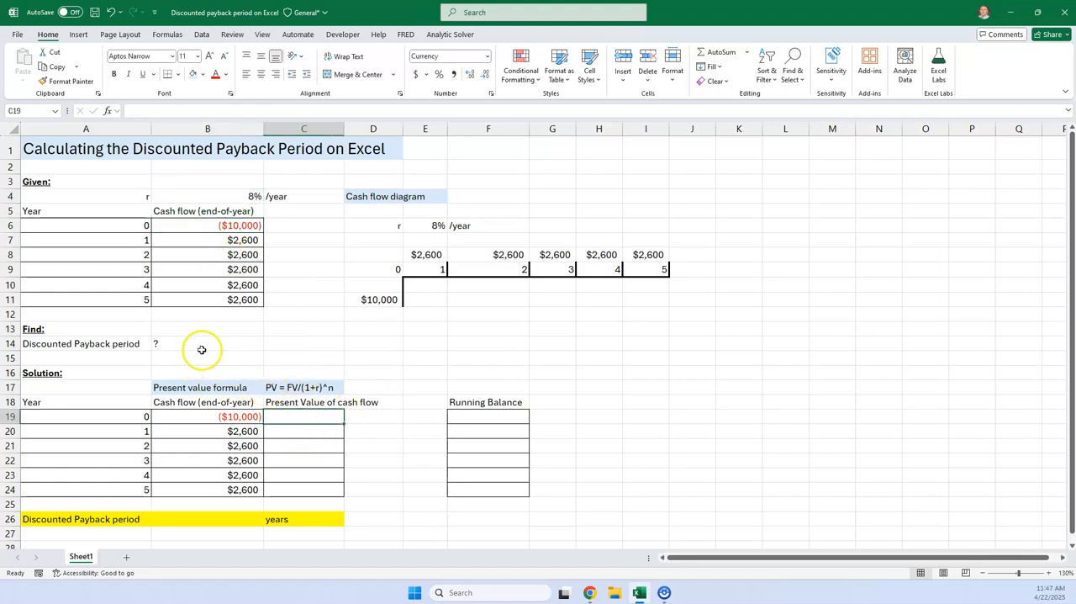
left_click(208, 417)
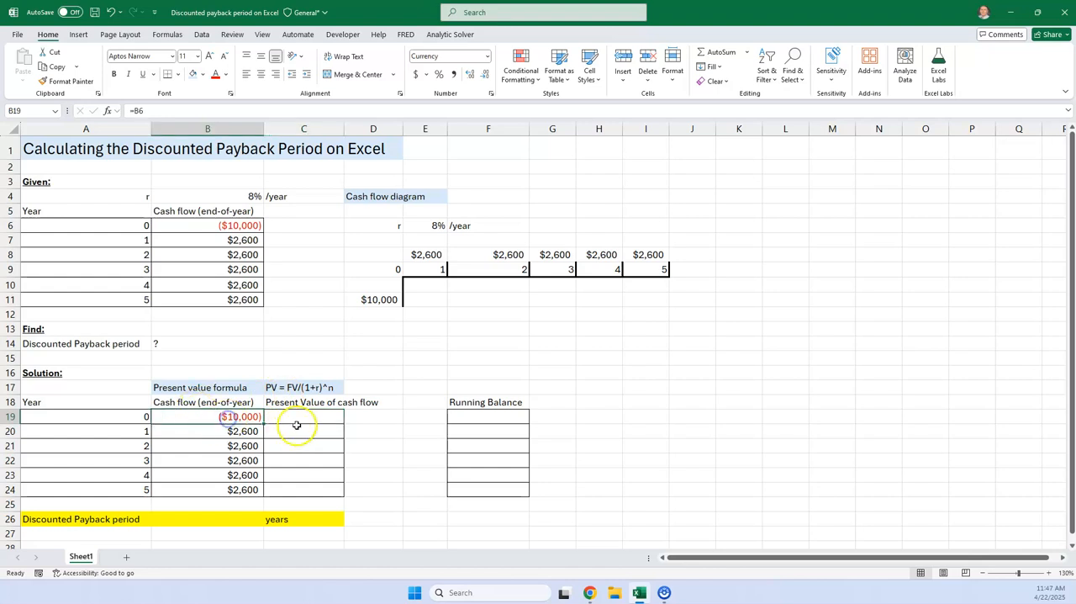
left_click(303, 417)
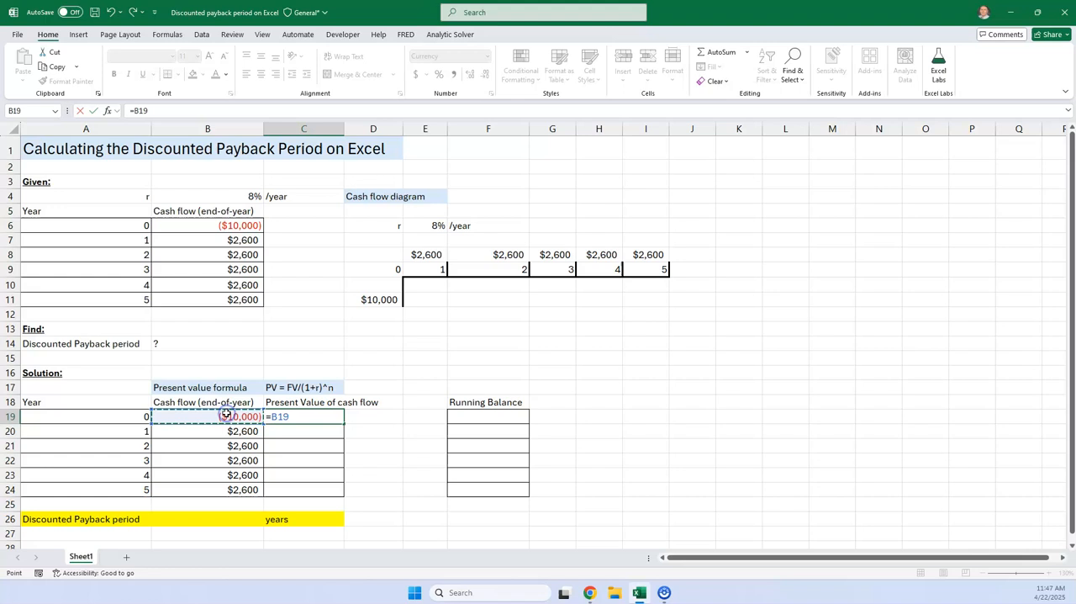
type("/(")
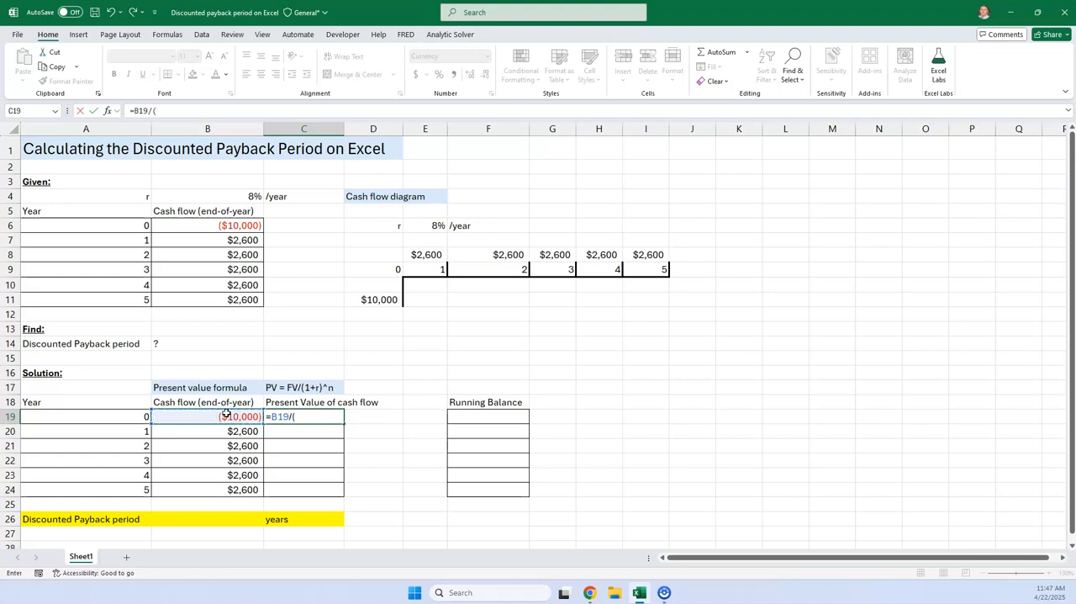
type("1+")
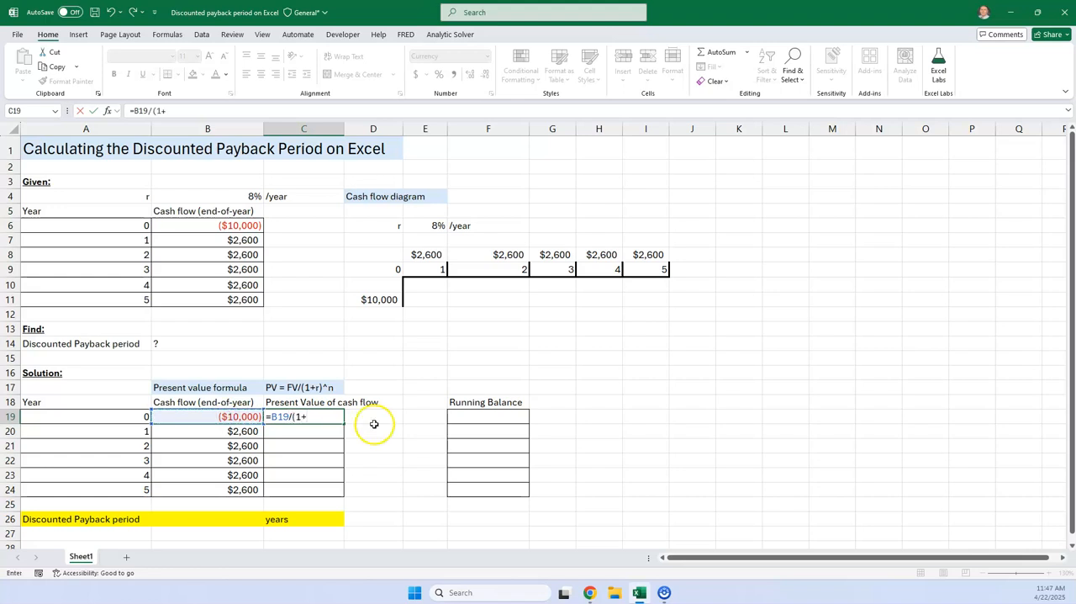
left_click(207, 195)
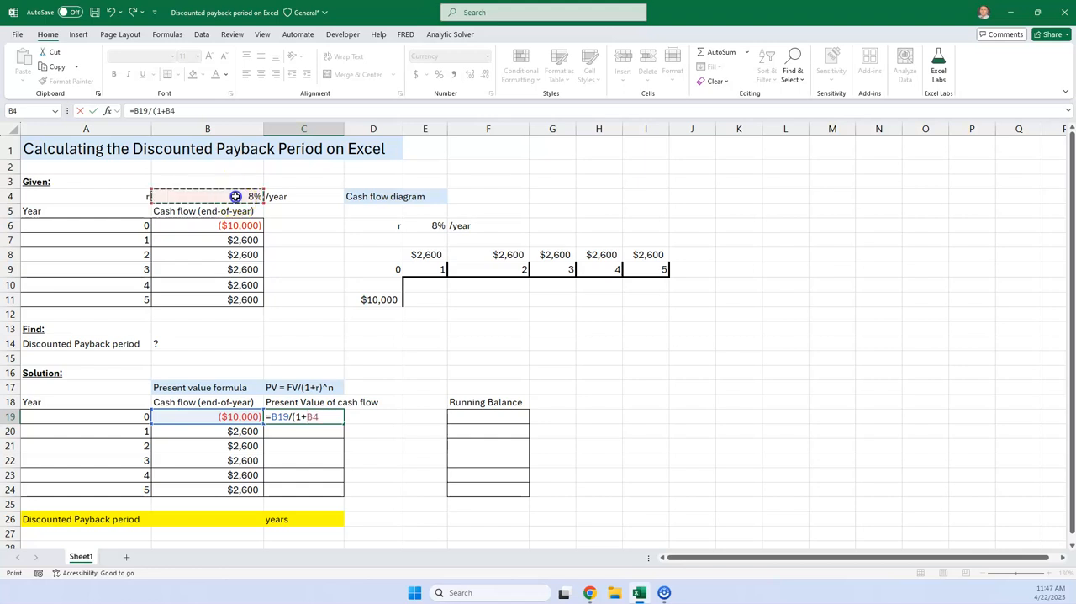
key("f4")
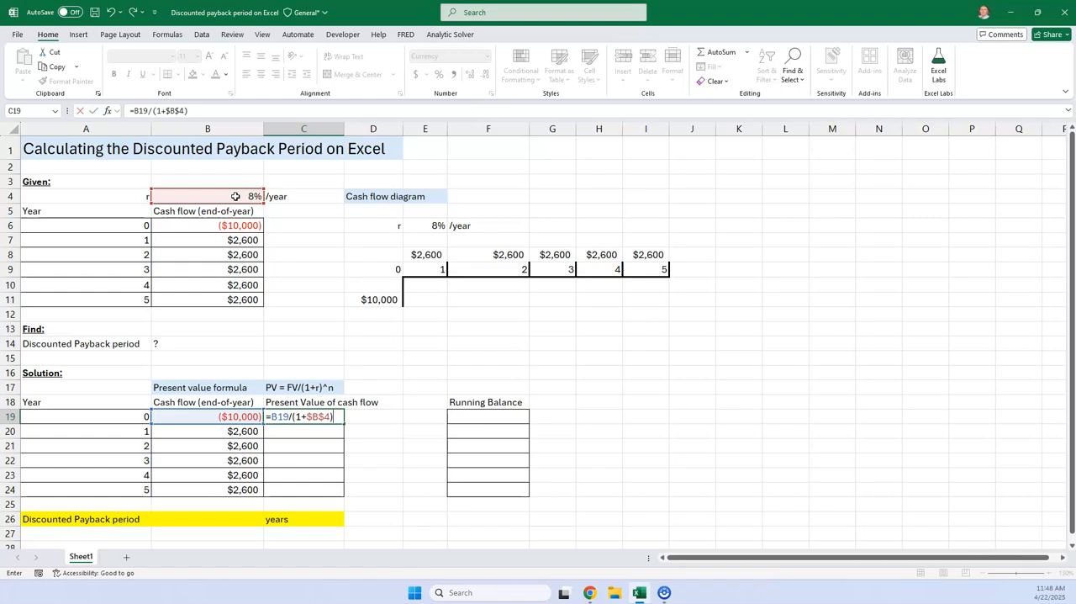
type("^")
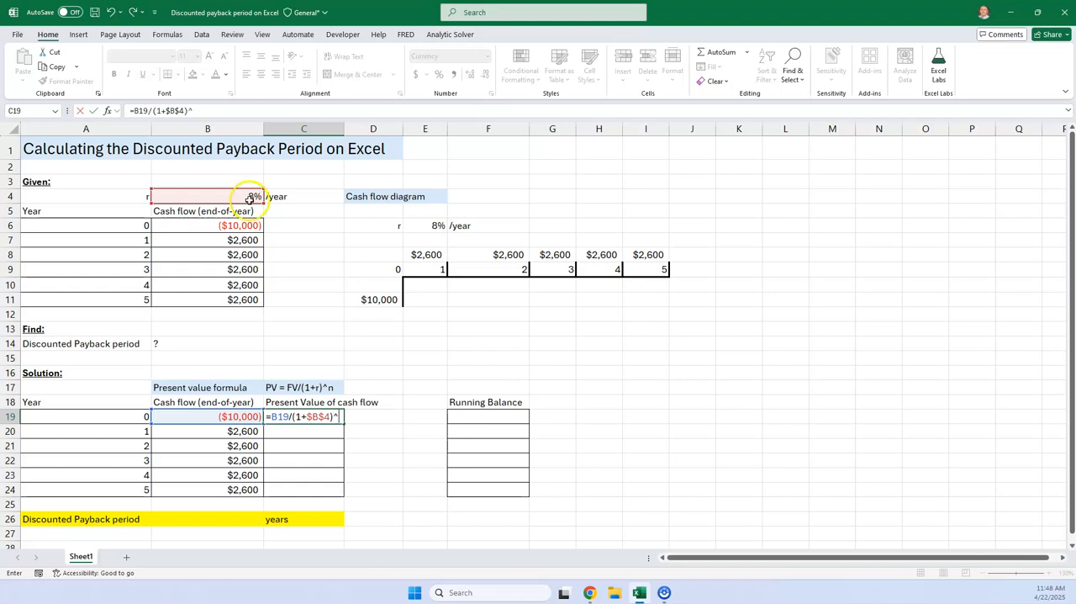
left_click(85, 417)
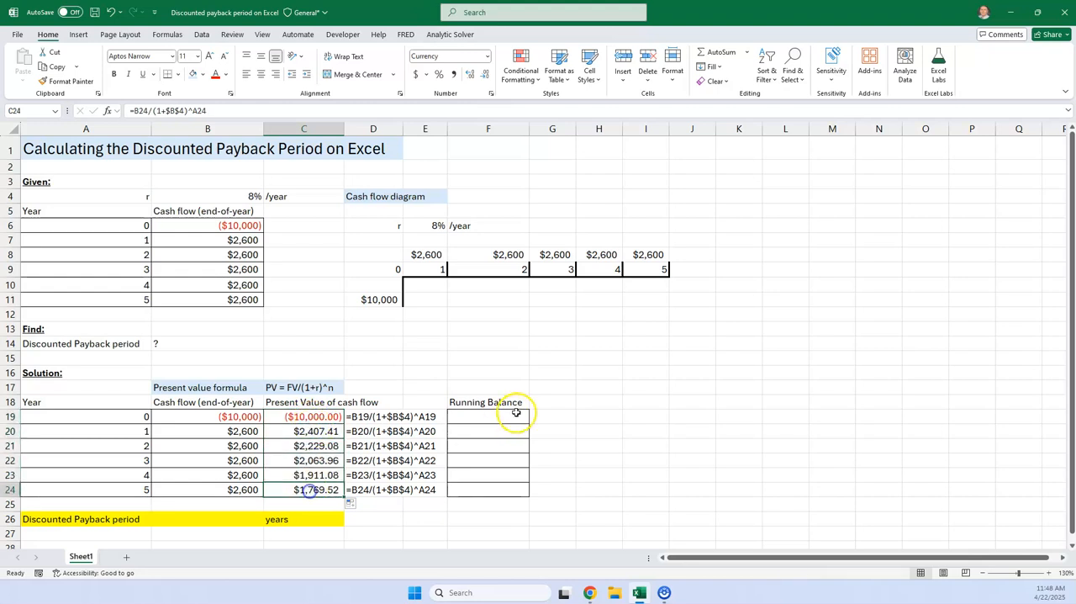
Step: Enter =C19 in F19 and =F19+C20 in F20, filled to F24, ending at $381.05
left_click(488, 417)
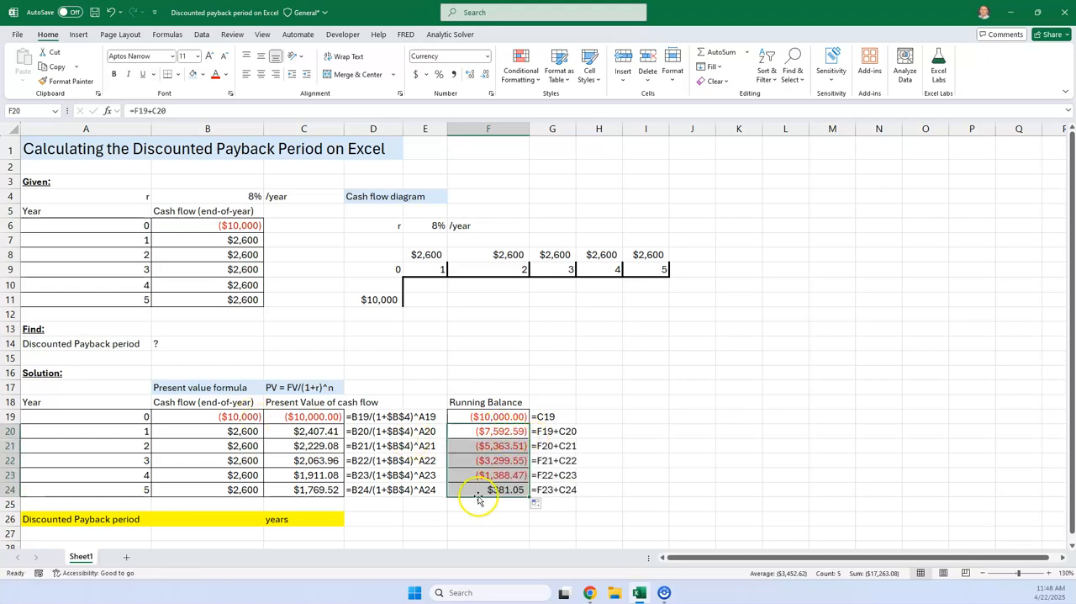
left_click(488, 490)
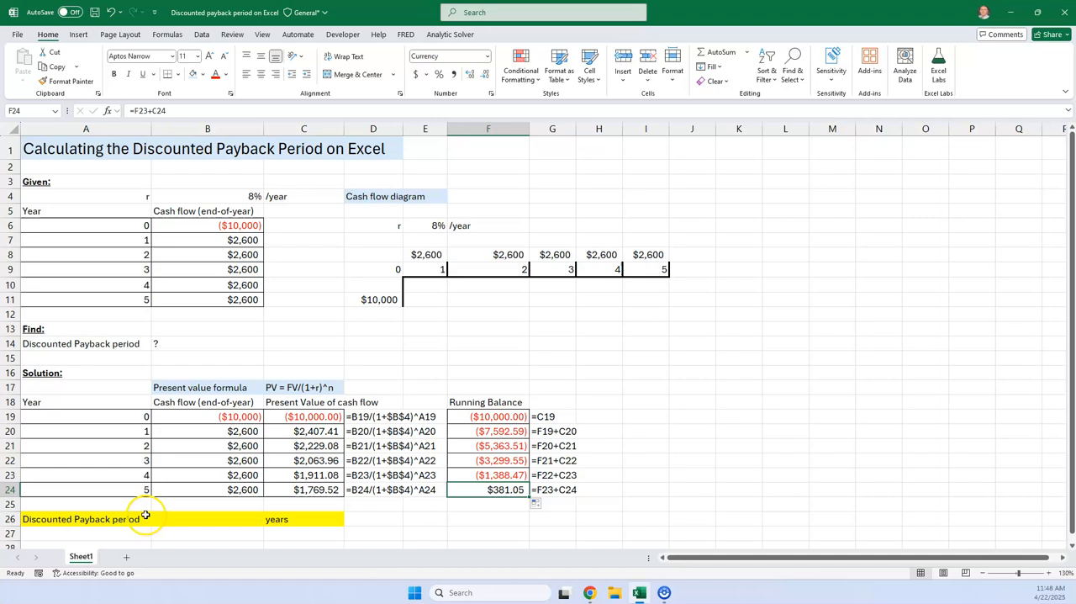
Step: Enter =A23+-F23/C24 in B26 to get the 4.78-year discounted payback period
left_click(207, 518)
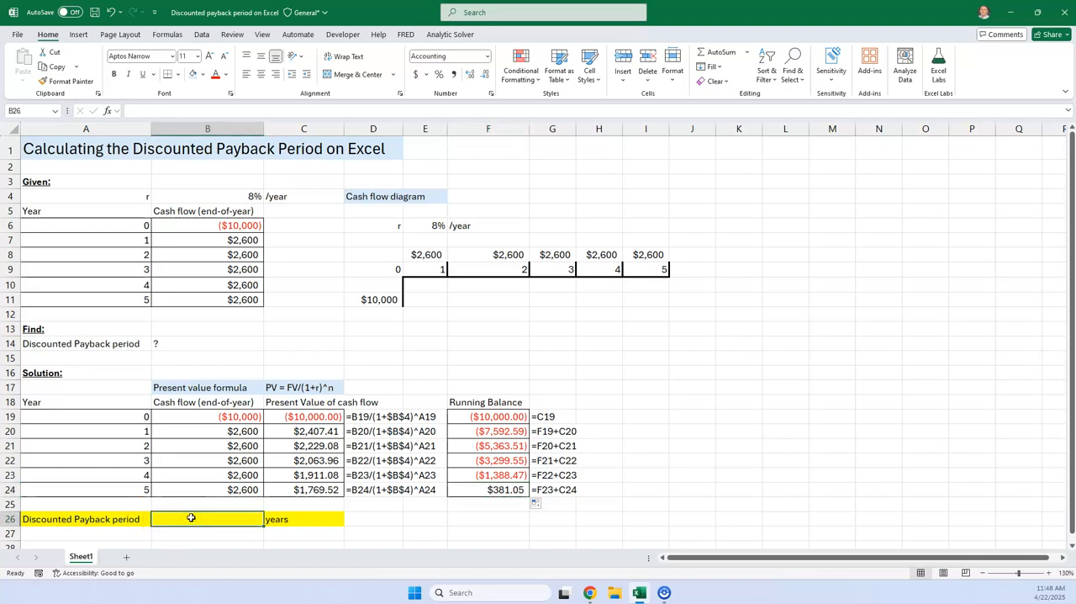
type("=A23+-")
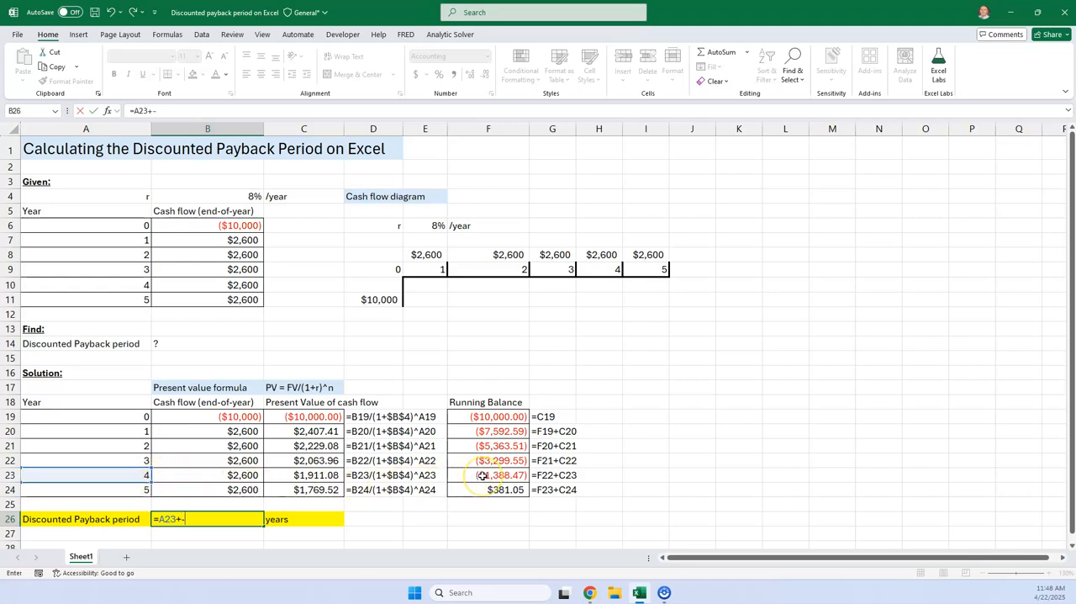
left_click(488, 474)
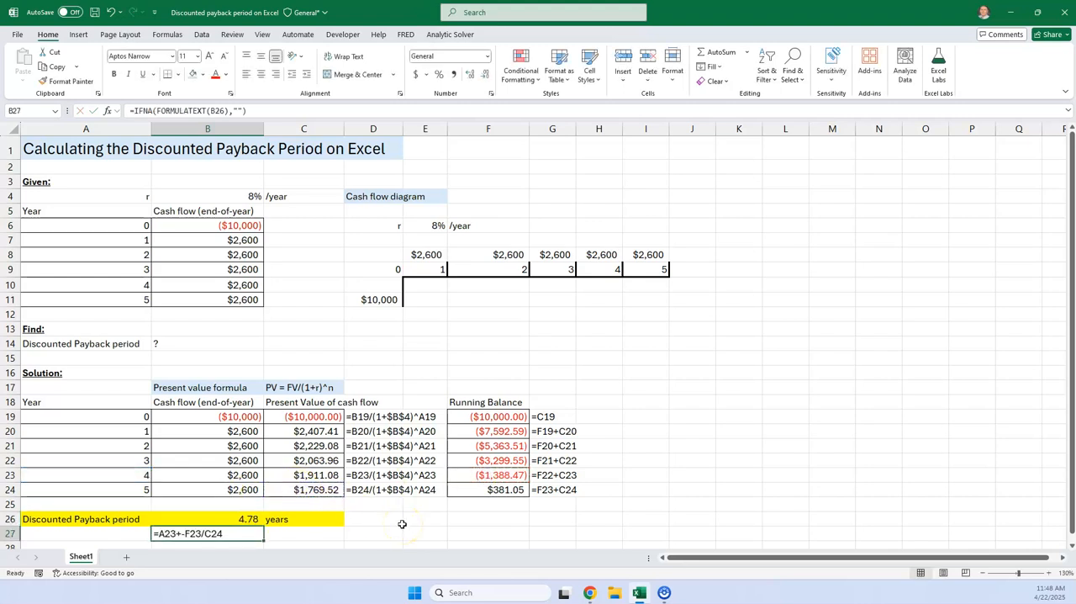
mouse_move(394, 537)
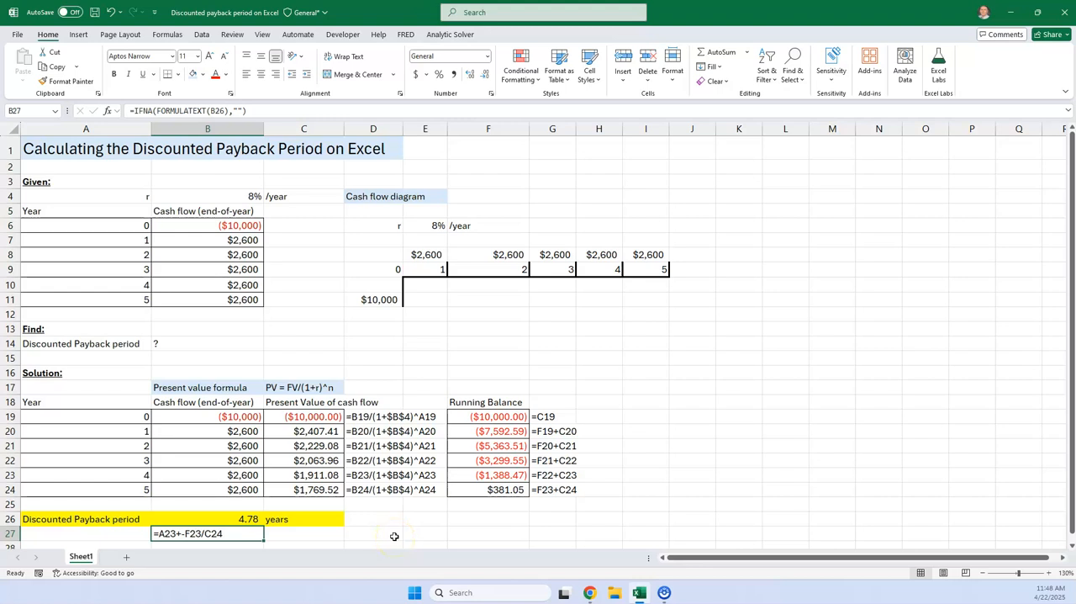
mouse_move(387, 535)
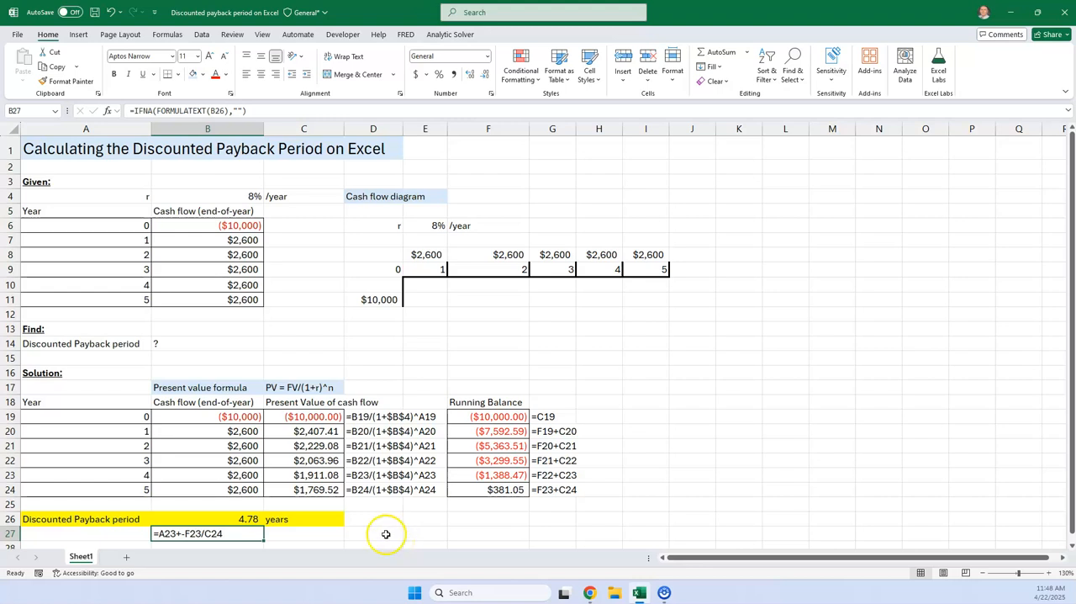
mouse_move(394, 532)
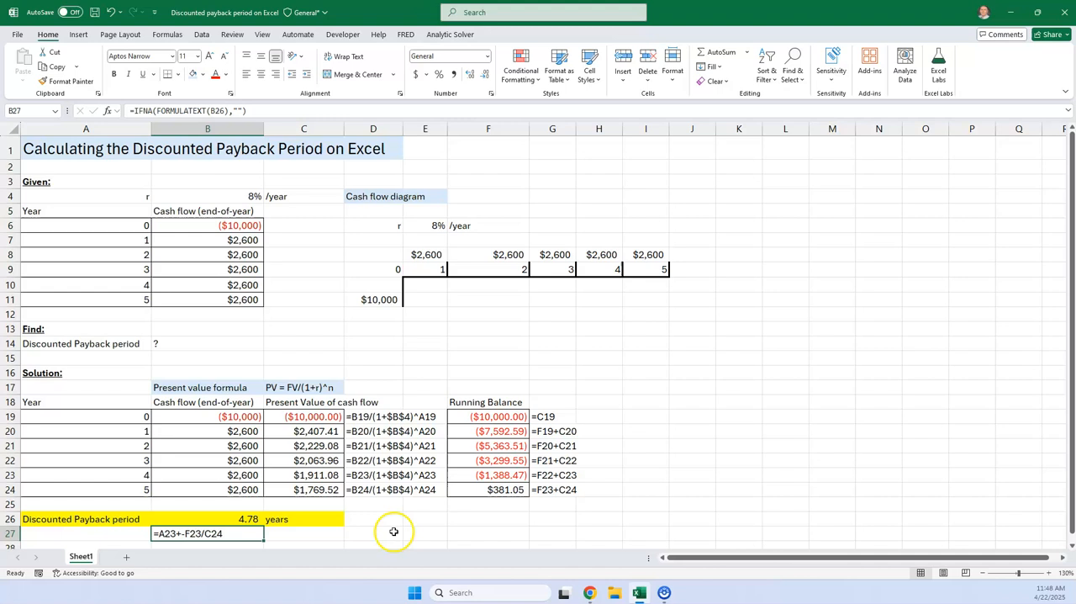
mouse_move(188, 380)
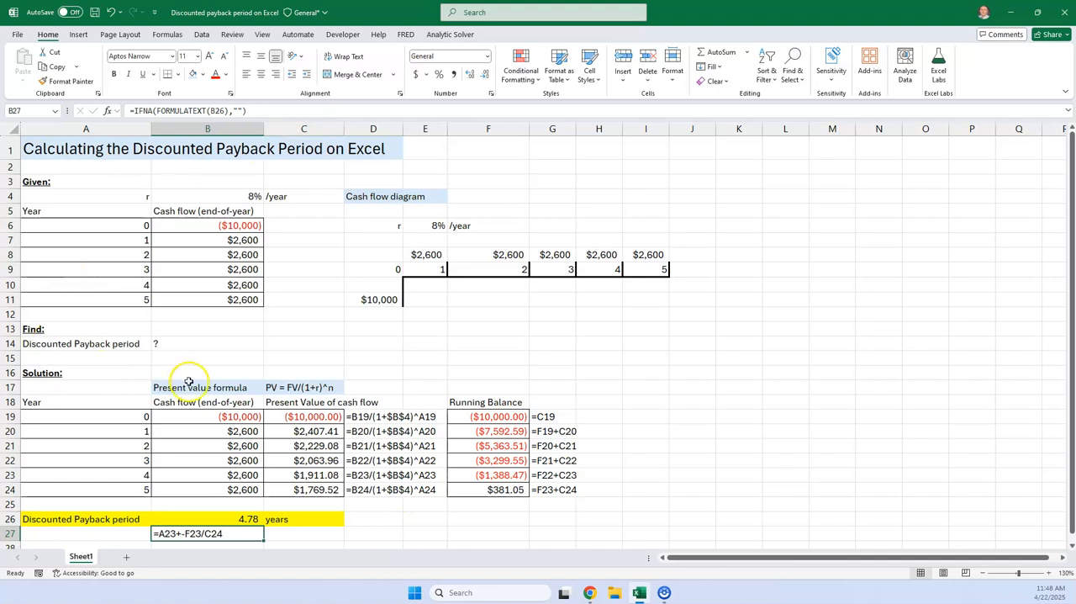
mouse_move(180, 262)
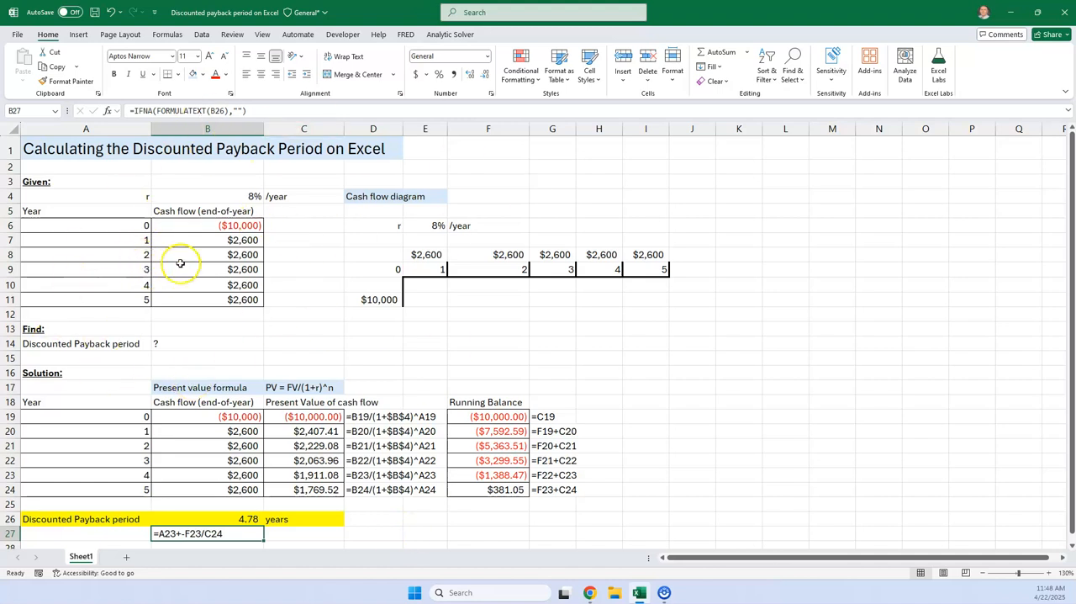